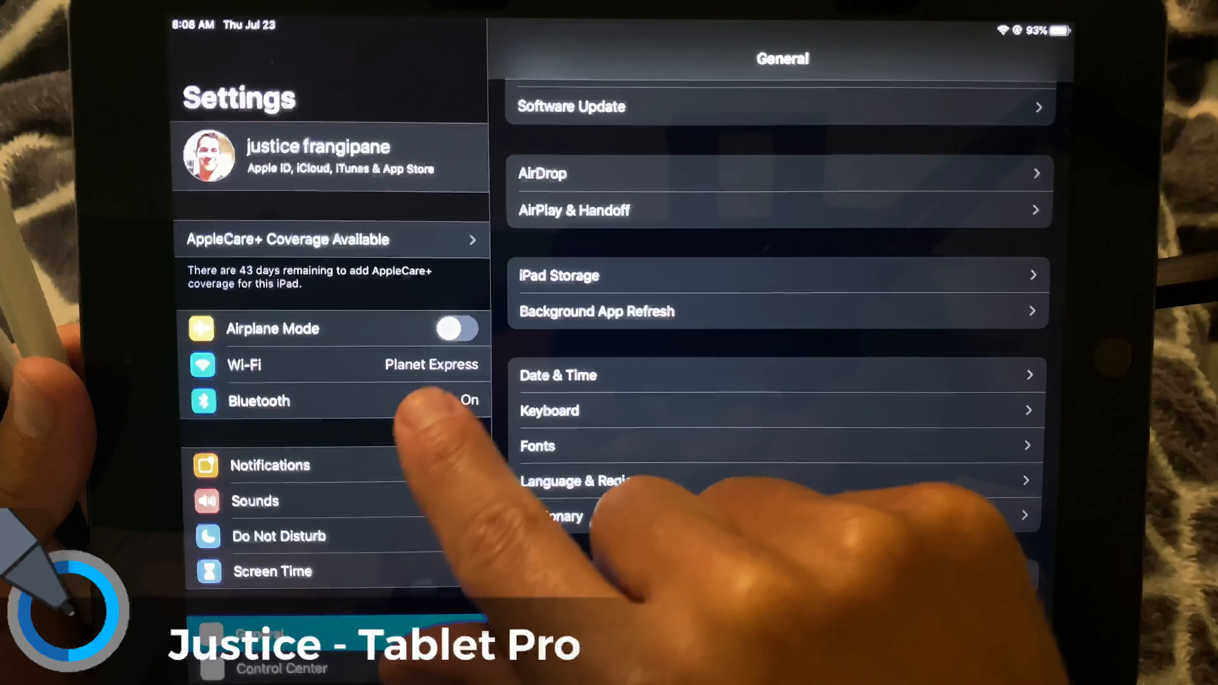
Step: Check the Apple Pencil under Bluetooth and dismiss its 'Not Connected' alert
click(259, 401)
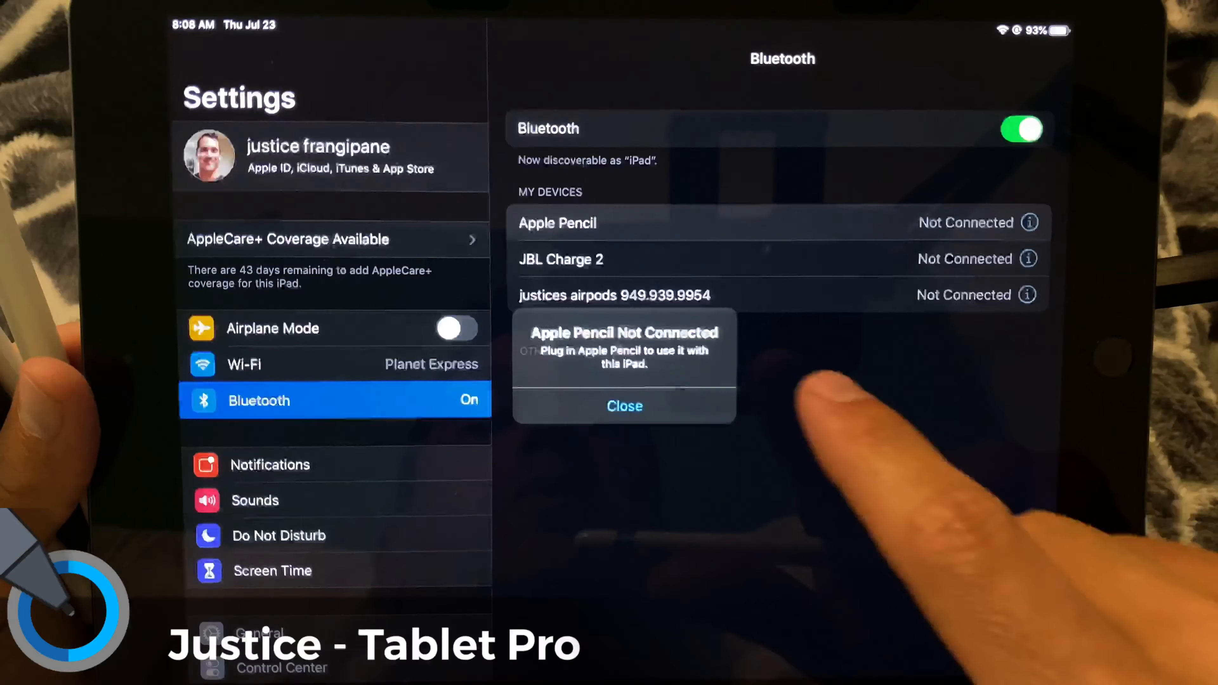
click(623, 405)
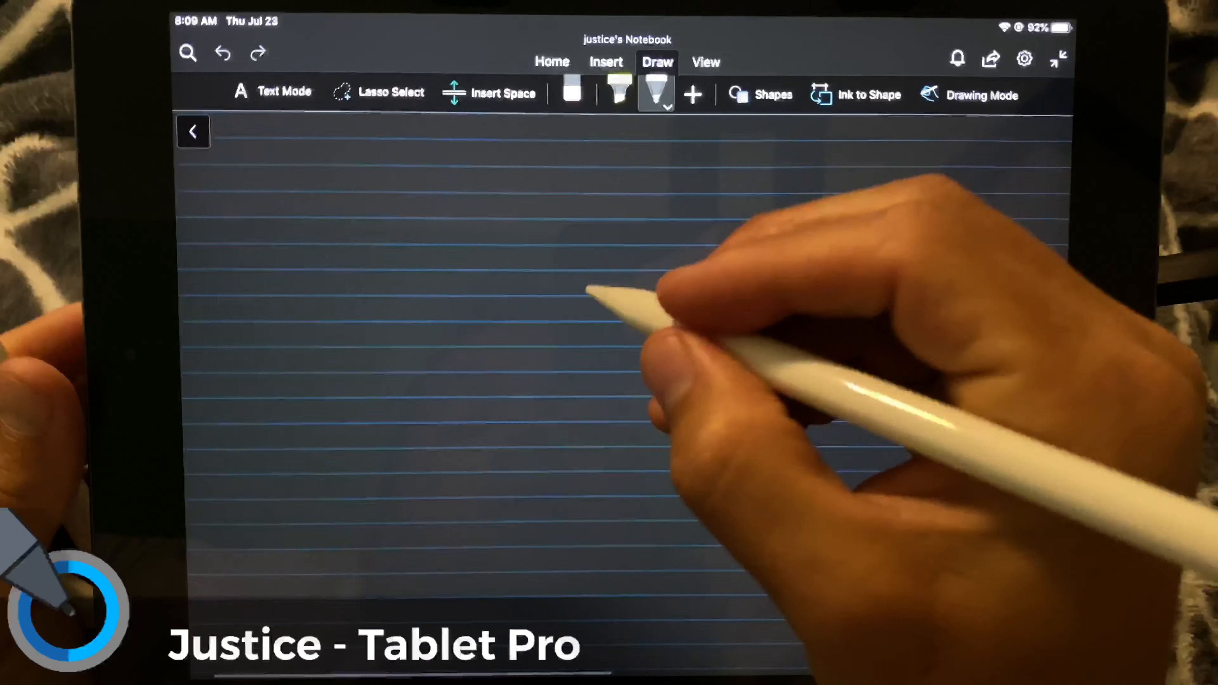
Step: Handwrite 'hello how are you doing?' word by word along an upper ruled line
drag(575, 322, 630, 315)
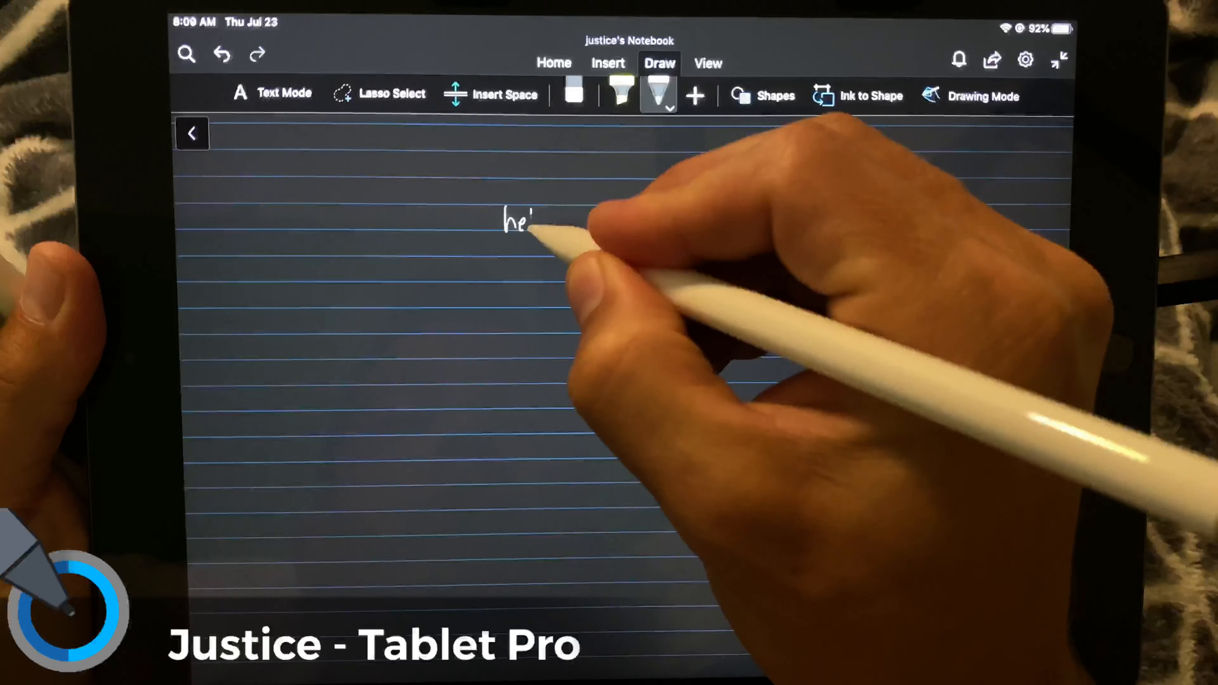
drag(512, 220, 613, 221)
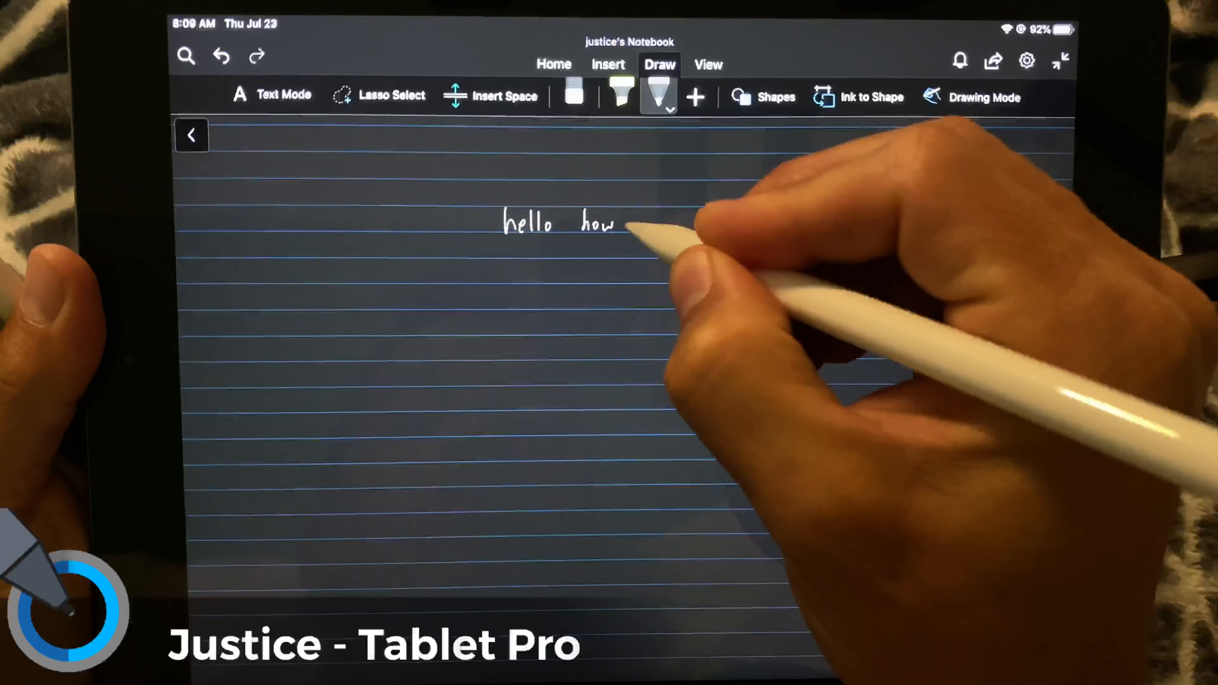
drag(622, 225, 706, 225)
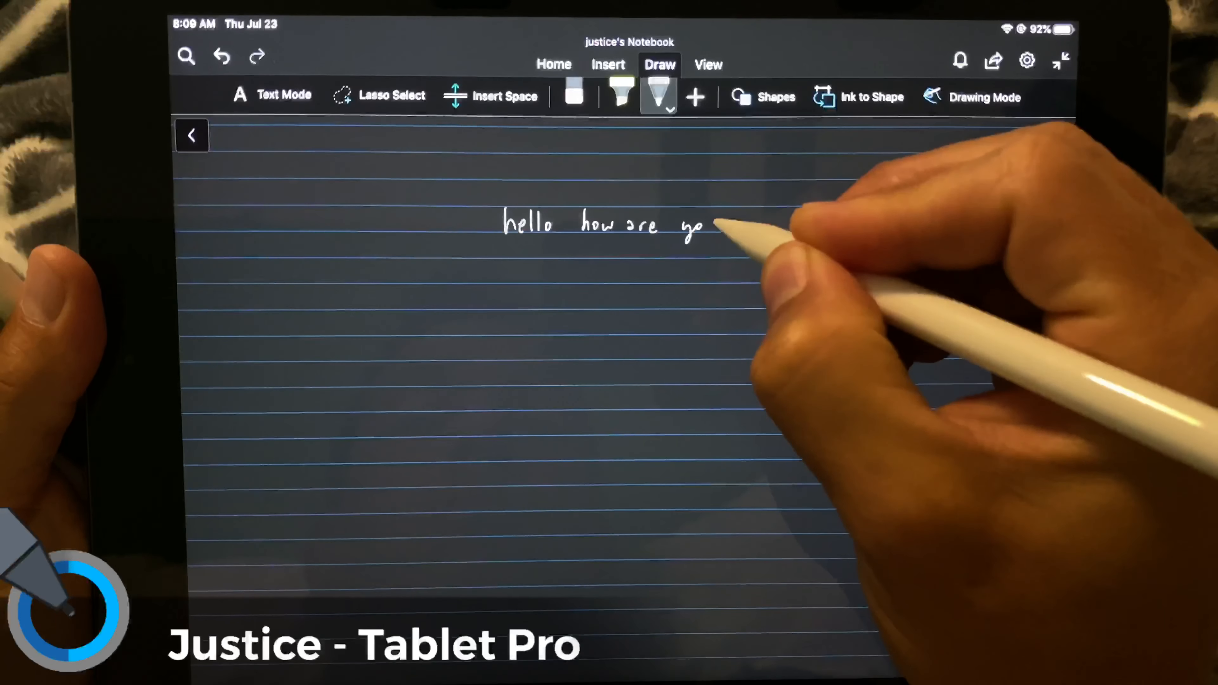
drag(707, 226, 777, 225)
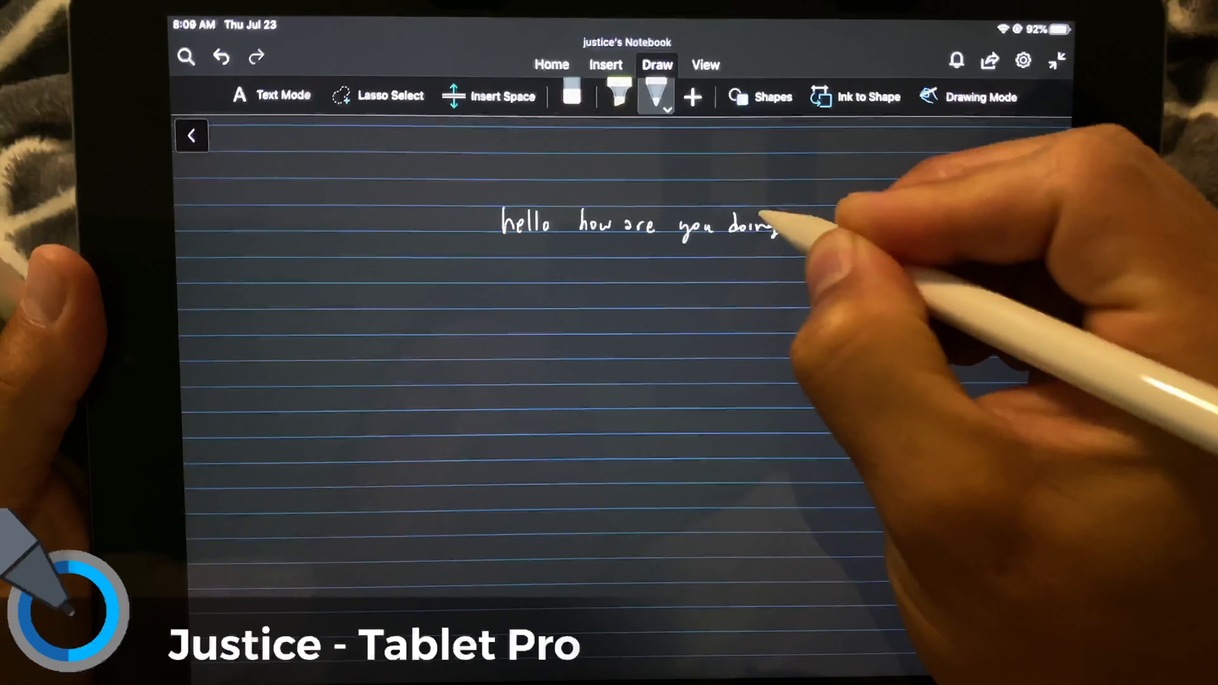
click(785, 222)
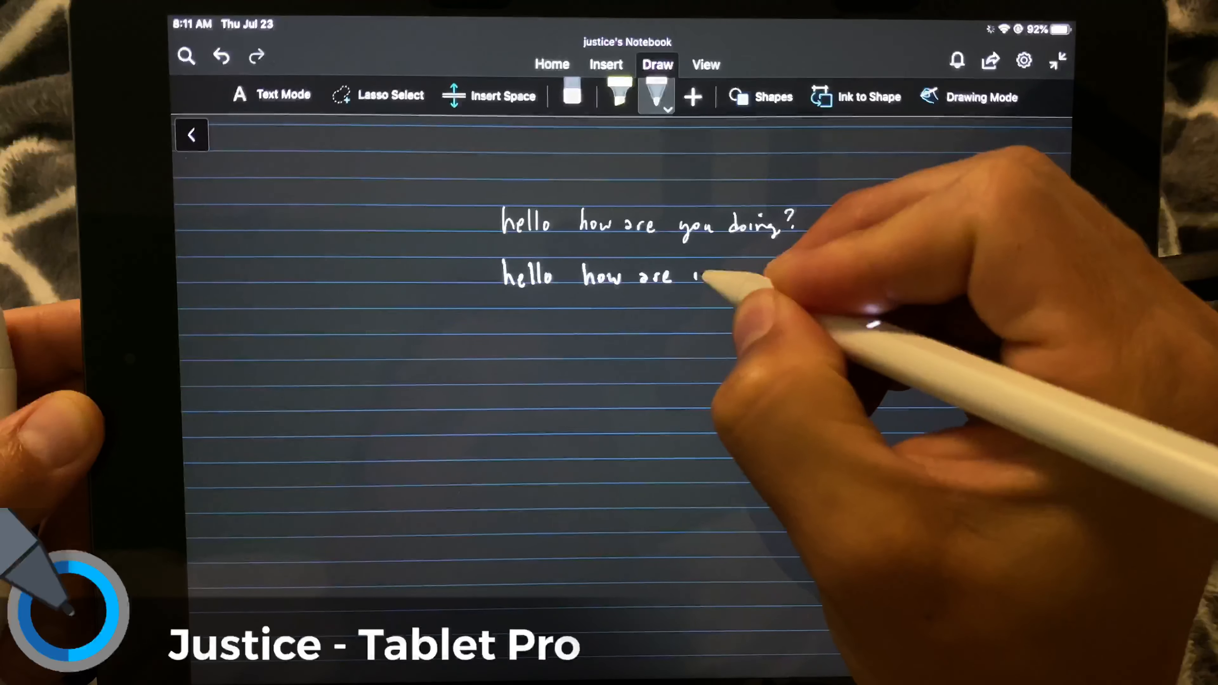
Step: Finish line two with 'you doing?' and draw short test strokes after it
drag(700, 276, 801, 276)
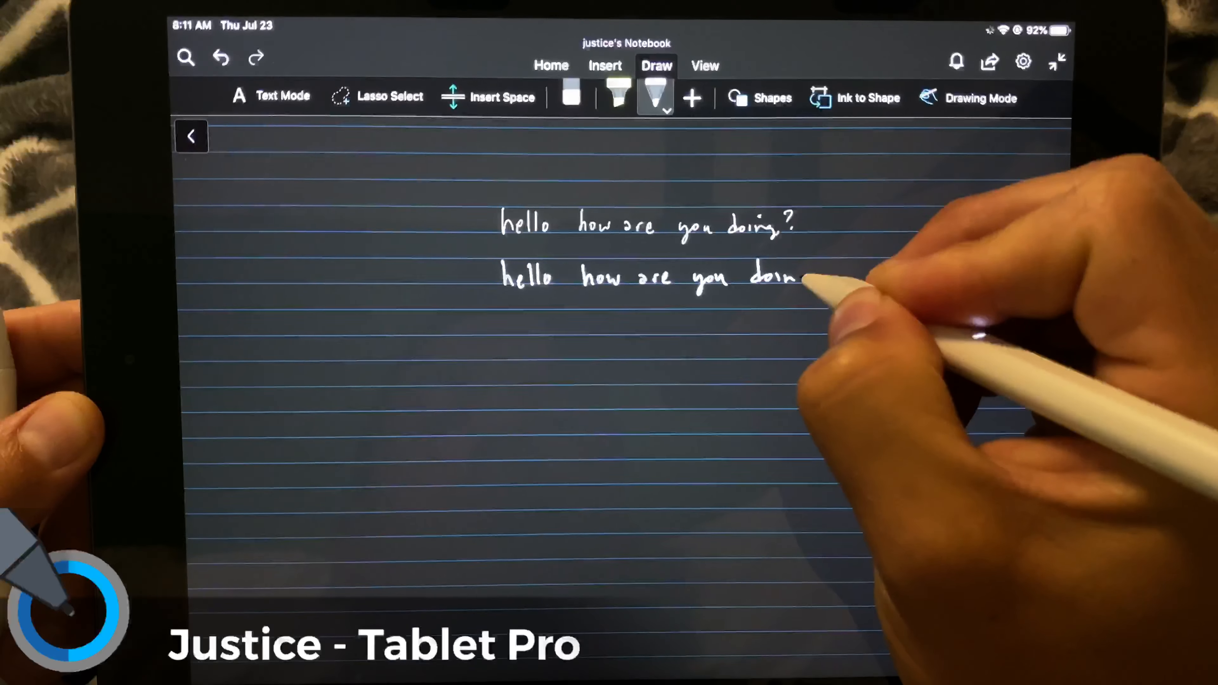
drag(793, 276, 823, 276)
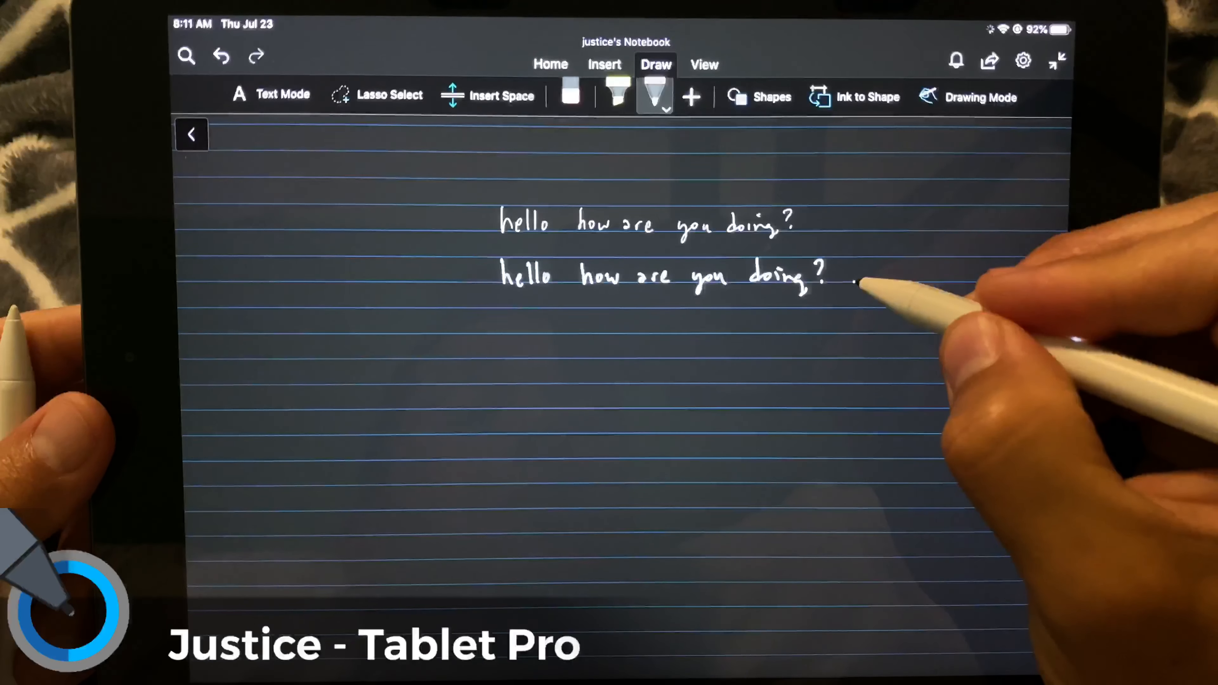
drag(855, 280, 894, 276)
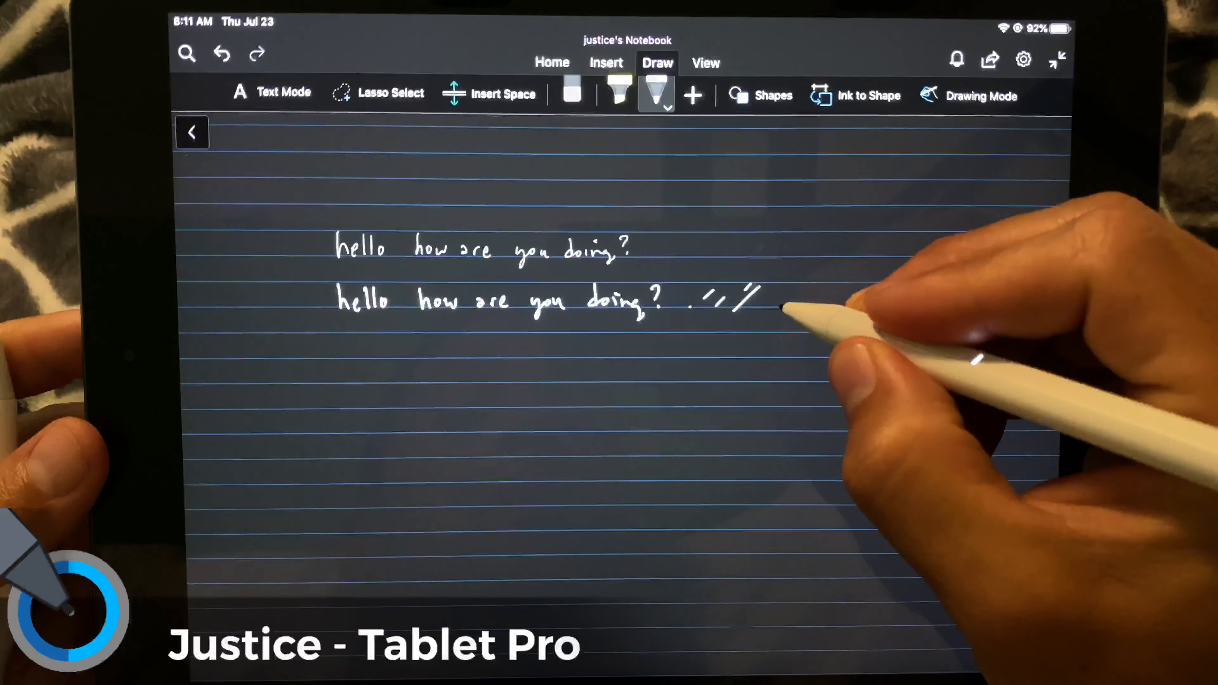
drag(765, 302, 839, 301)
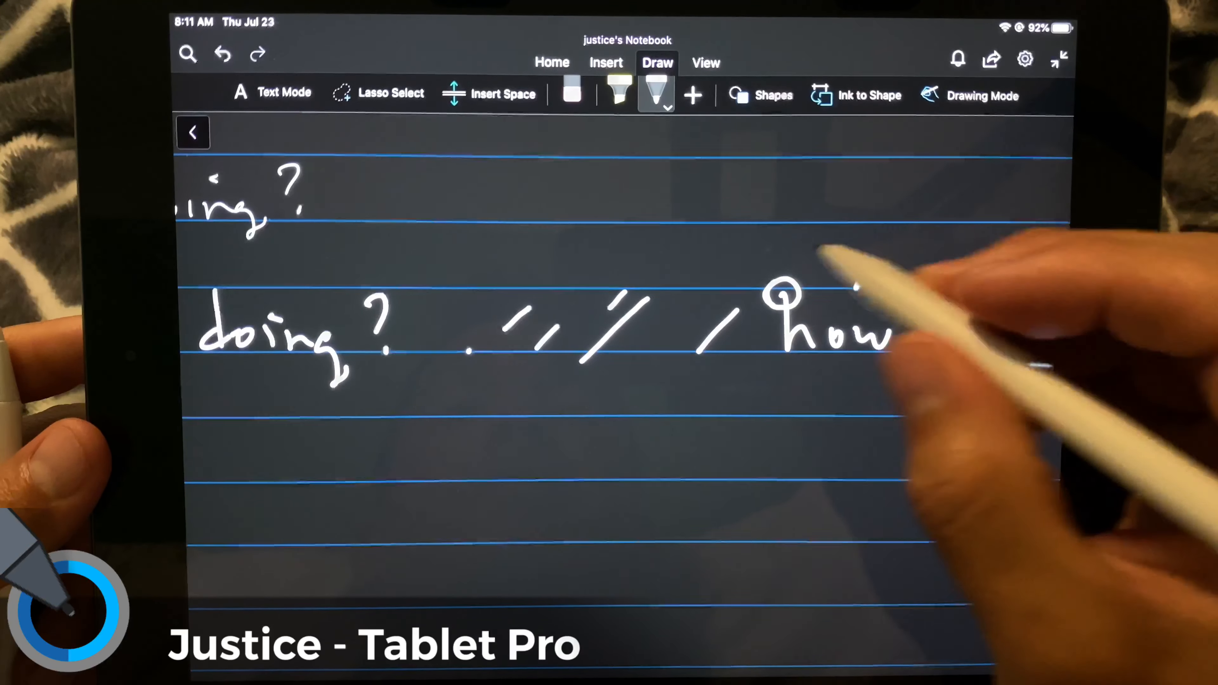
Step: Add the word 'how' with another pen, then write the stylus name at the right
click(571, 96)
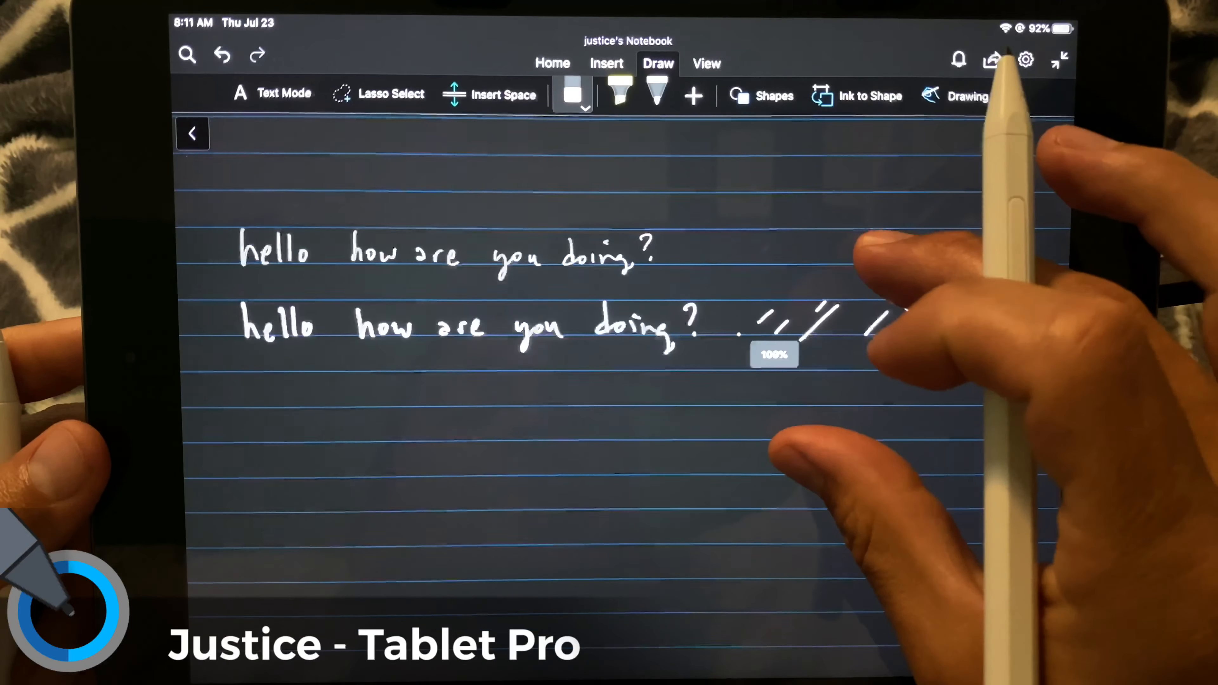
text(how)
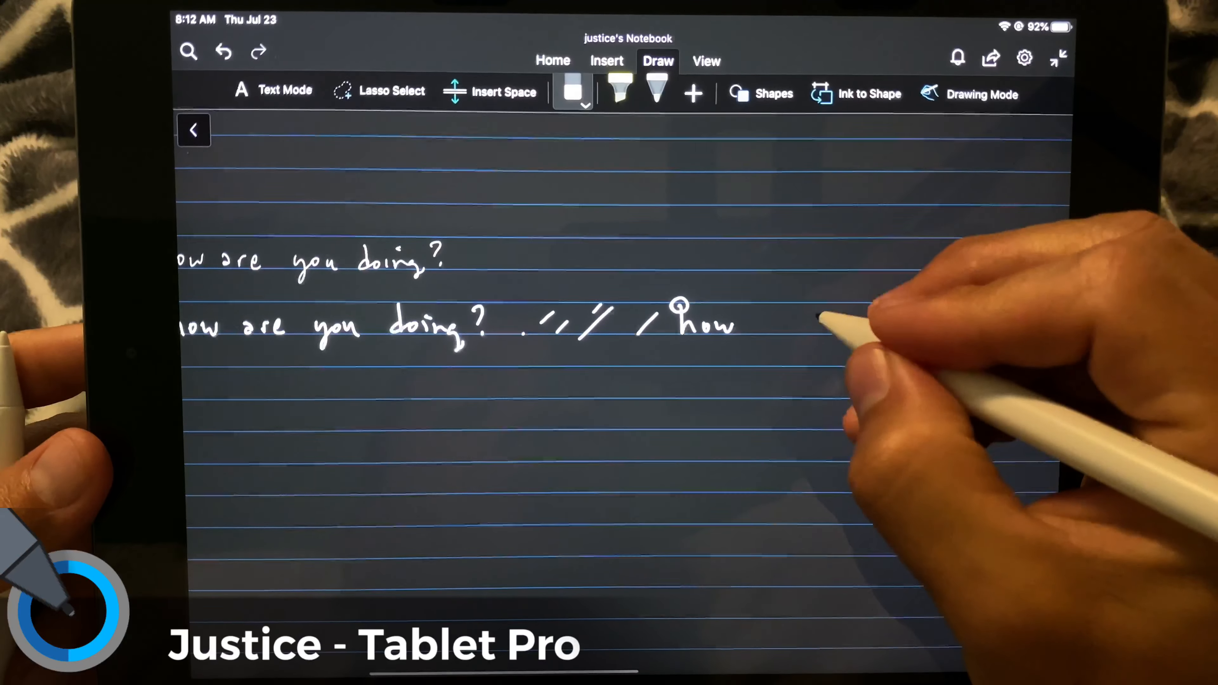
click(656, 94)
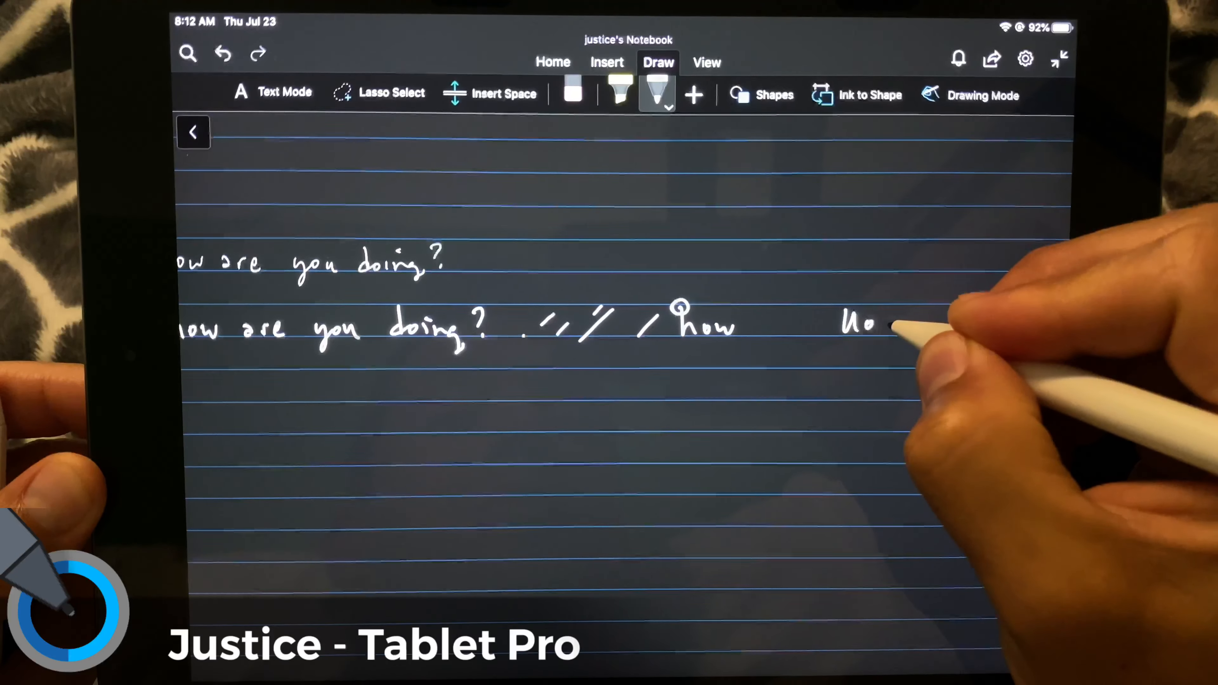
drag(847, 322, 994, 322)
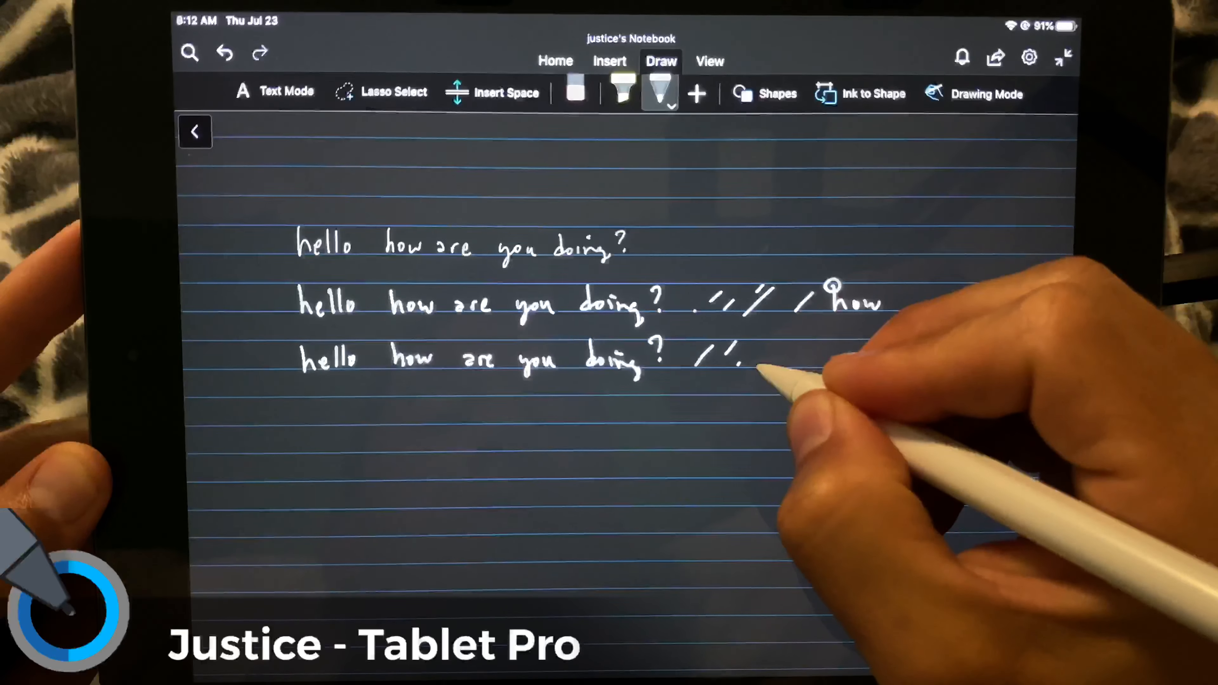
Step: Draw slash and dot test strokes after the third handwritten line
drag(747, 365, 765, 346)
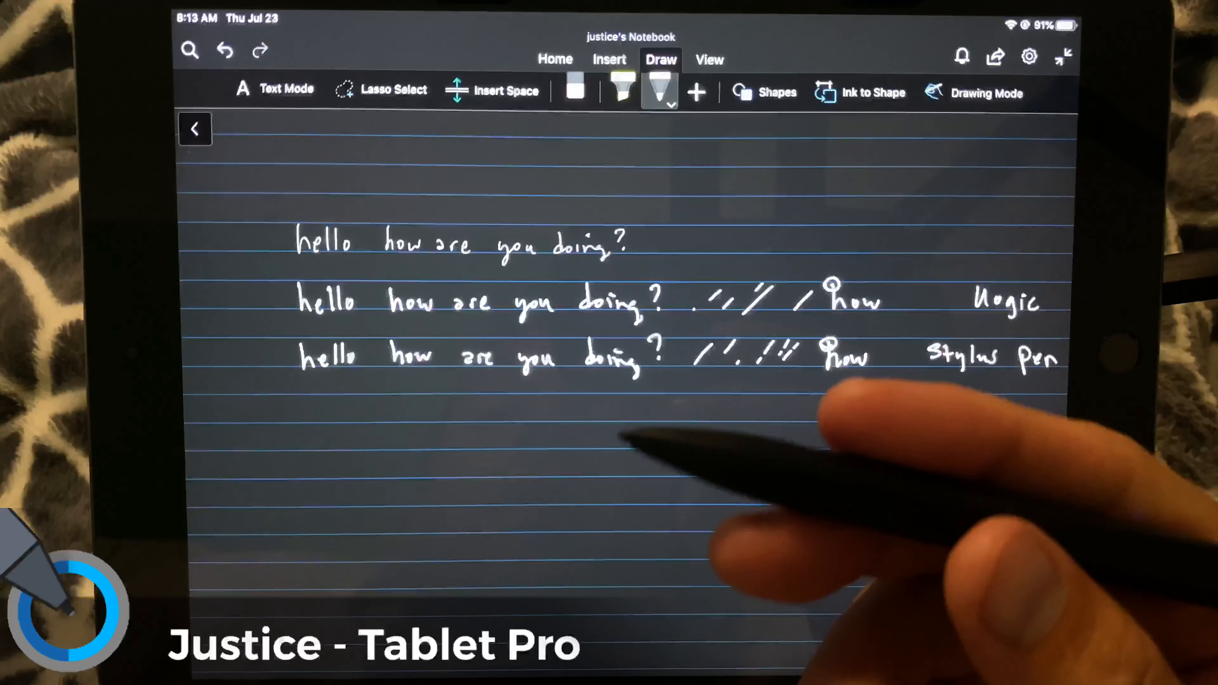
mouse_move(707, 361)
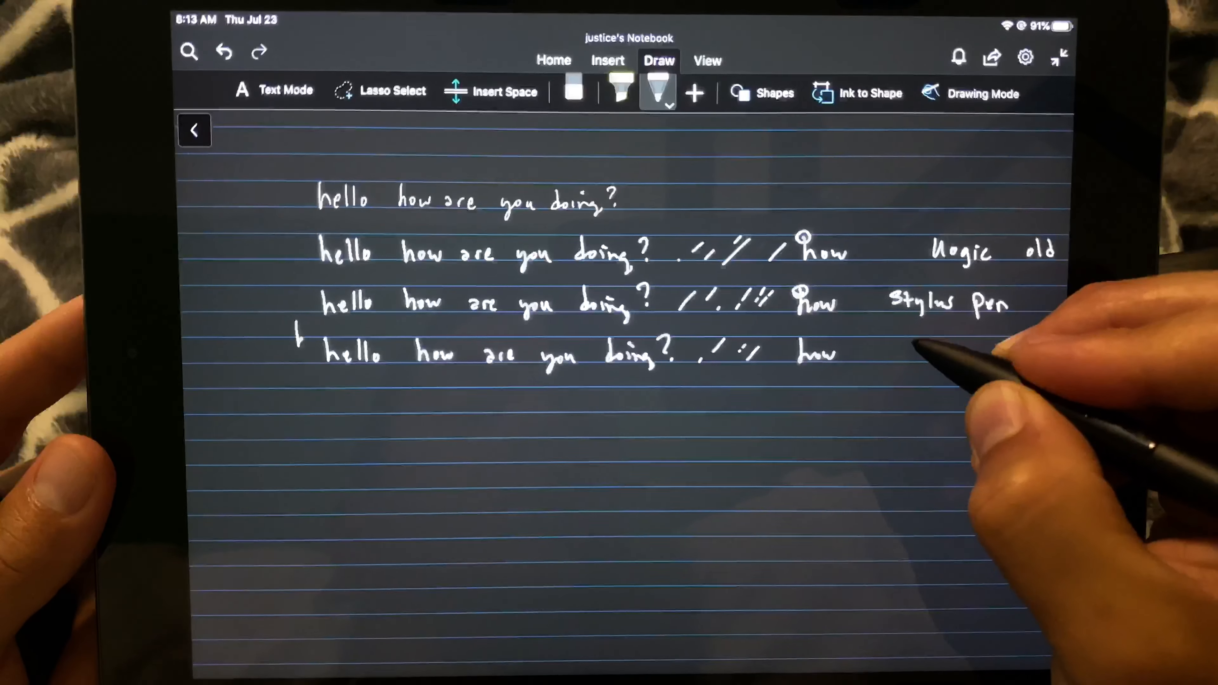
Step: Handwrite the word 'how' at the end of the fourth line
drag(910, 353, 964, 354)
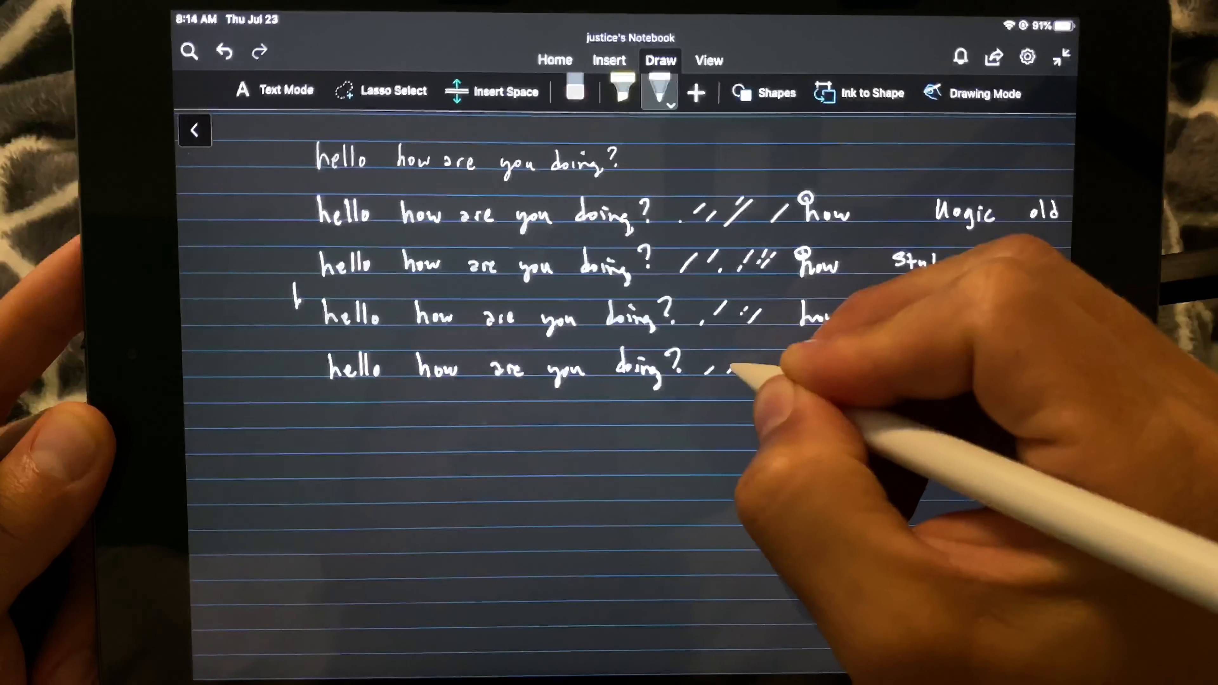
Step: Draw slash test strokes after the fifth handwritten line
drag(699, 366, 758, 365)
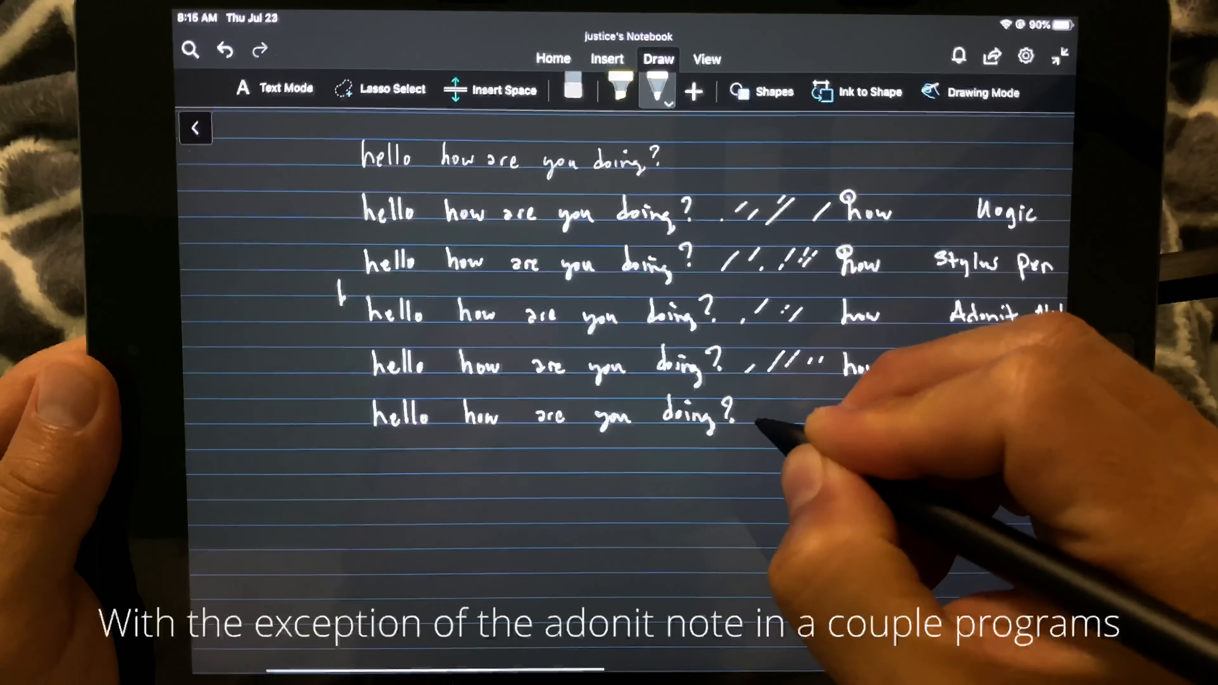
Step: Draw test strokes after the sixth line and write 'Writer' to label line five
drag(741, 412, 777, 408)
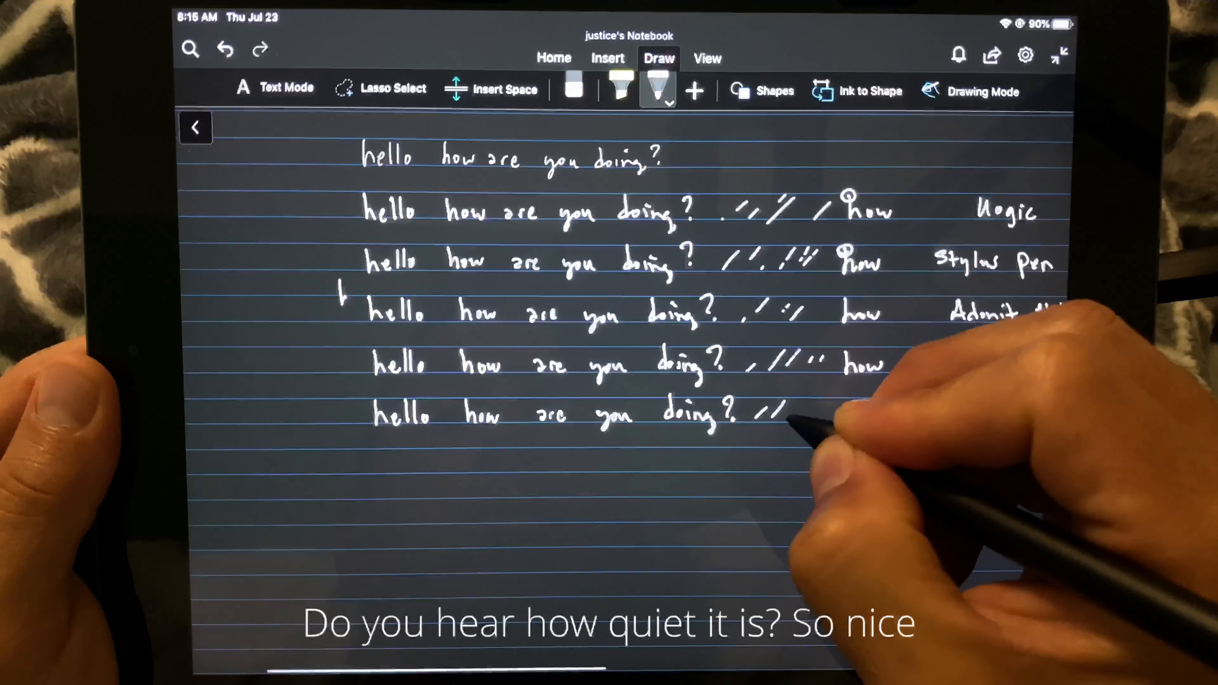
drag(765, 412, 807, 404)
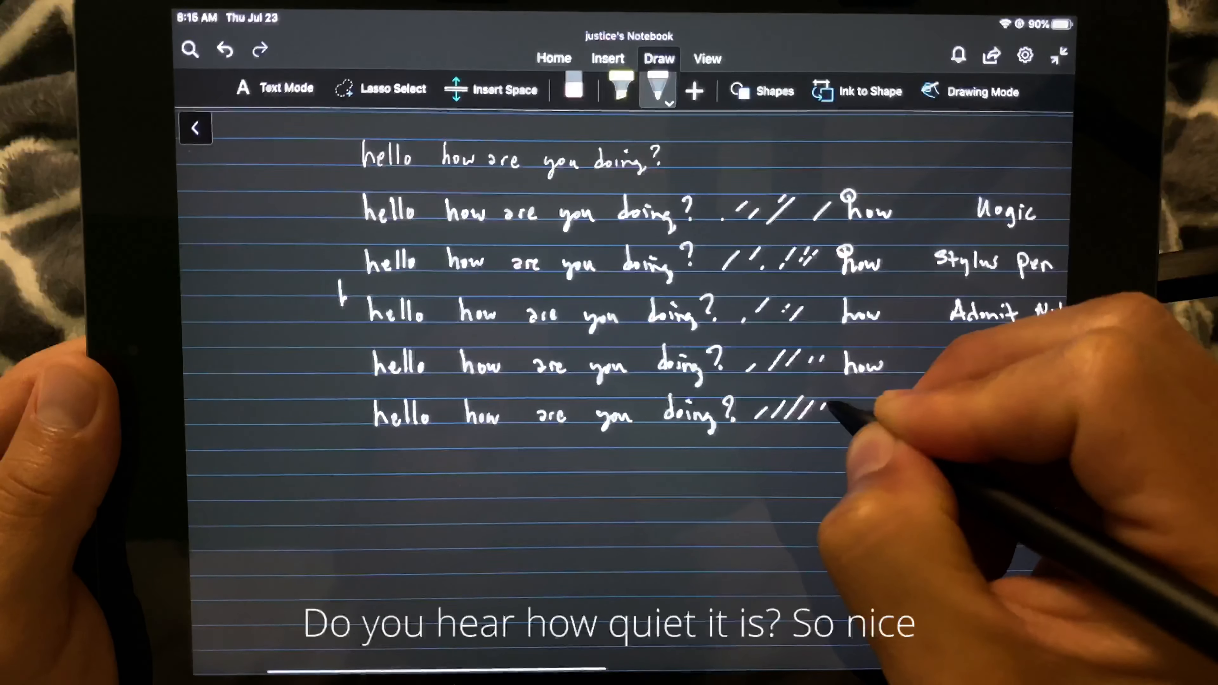
text(Writer)
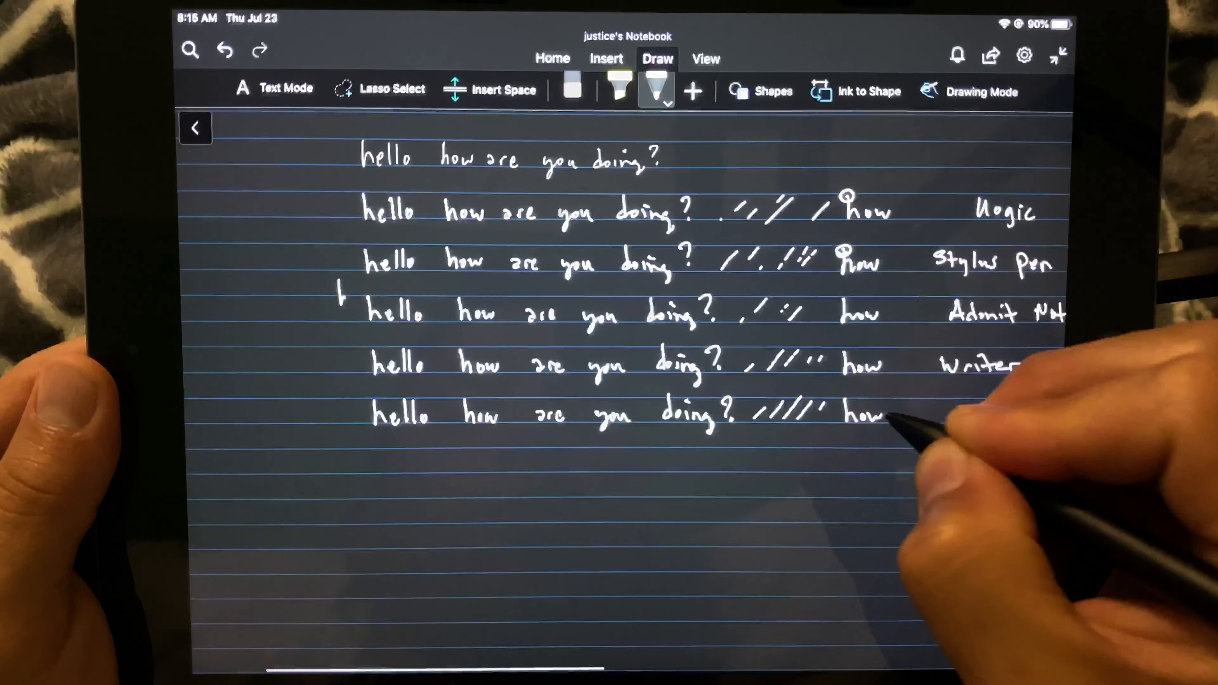